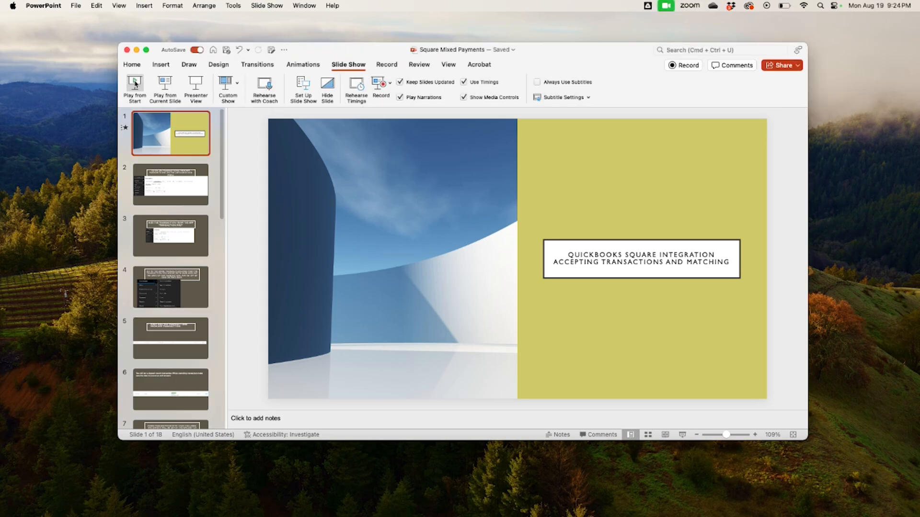
- Start the slide show from the first slide and reach the mixed-transactions-with-cash slide
click(134, 88)
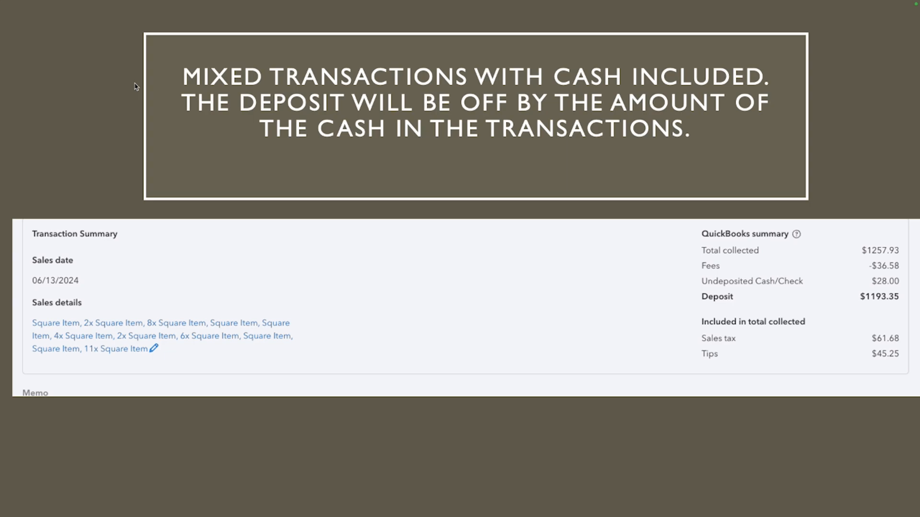
- Advance to the slide on adding the unmatched transaction and choosing Bank deposit from New
click(281, 196)
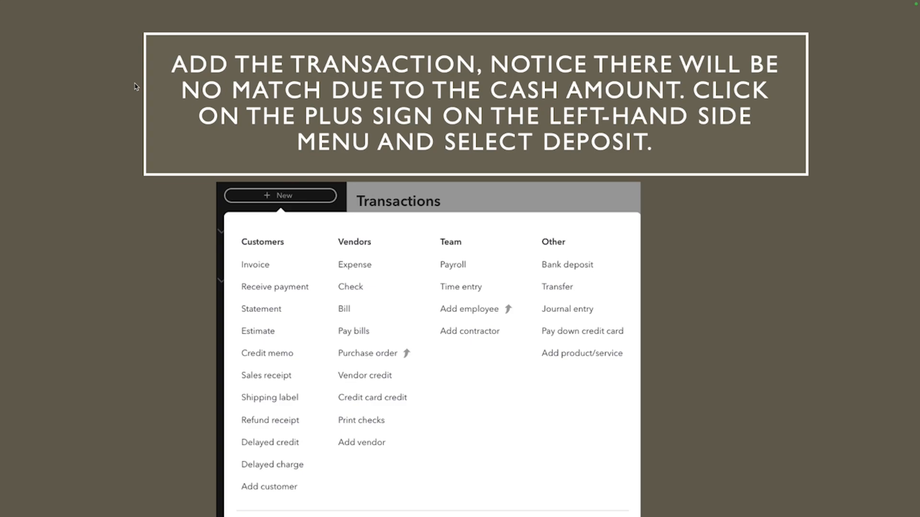
- Advance through Recent Deposits to the opened $1,221.35 deposit including the $28.00 cash
click(566, 264)
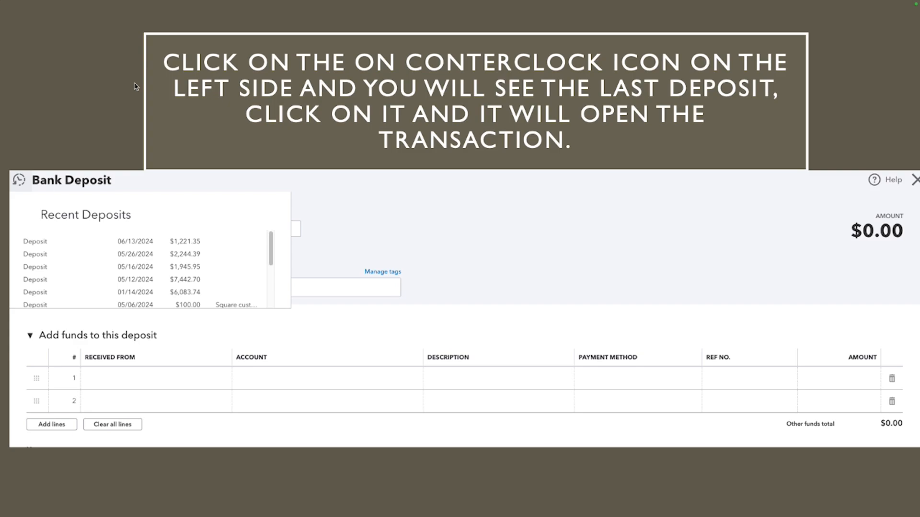
click(117, 241)
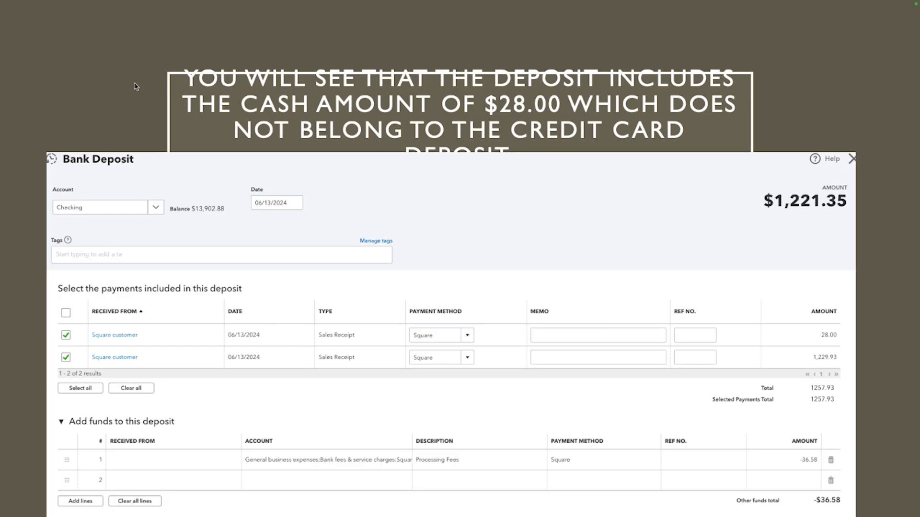